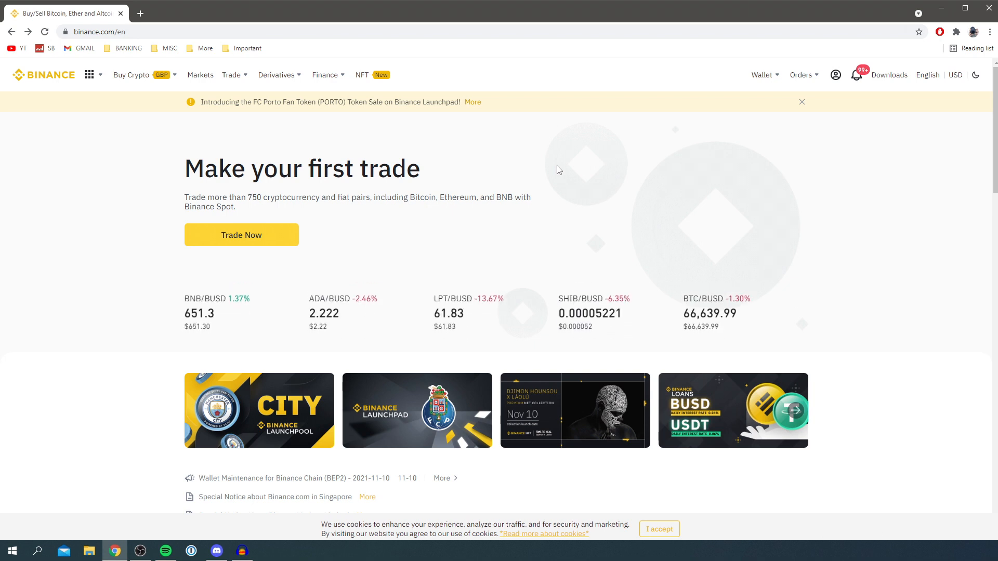
pyautogui.moveTo(597, 147)
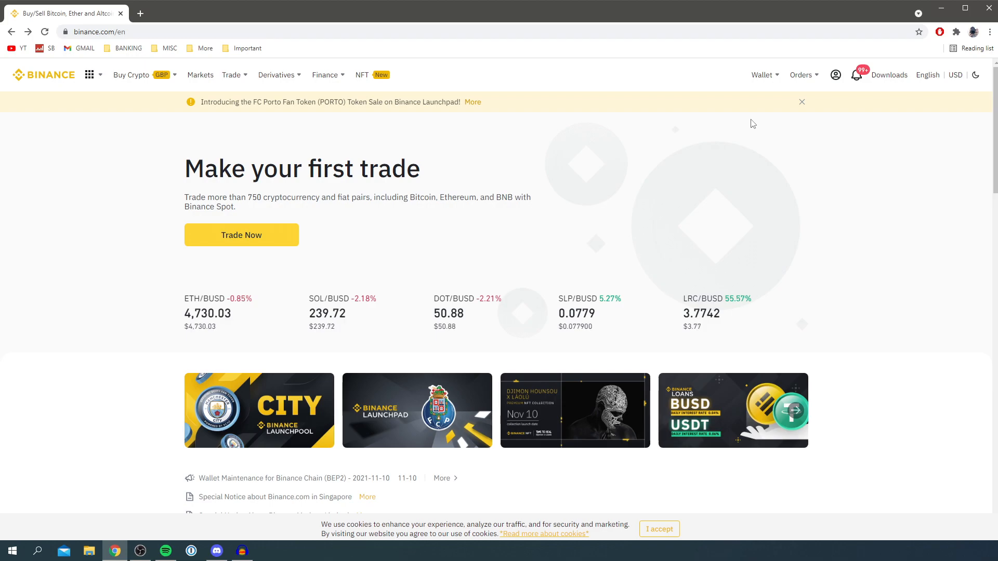
# Navigate to the Wallet Overview page showing an estimated balance of about $11.33.
pyautogui.click(761, 75)
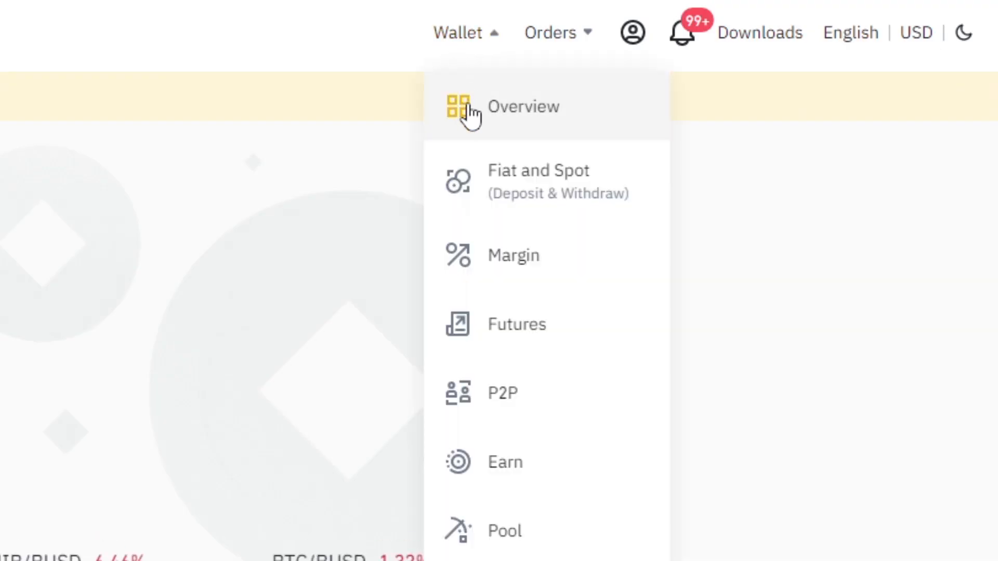
pyautogui.click(523, 106)
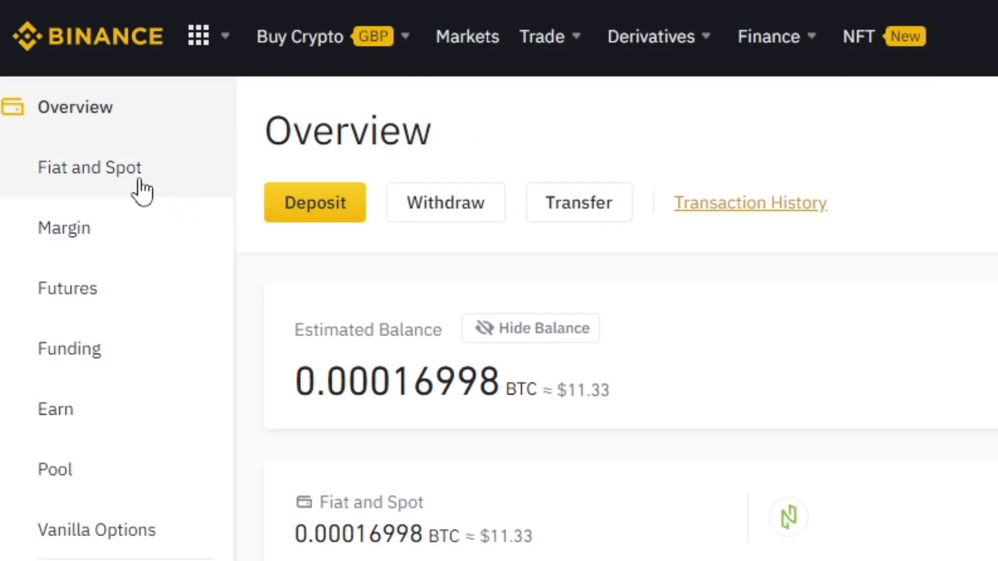
# Show the Fiat and Spot balances filtered by 'eth', revealing a zero ETH balance.
pyautogui.click(89, 166)
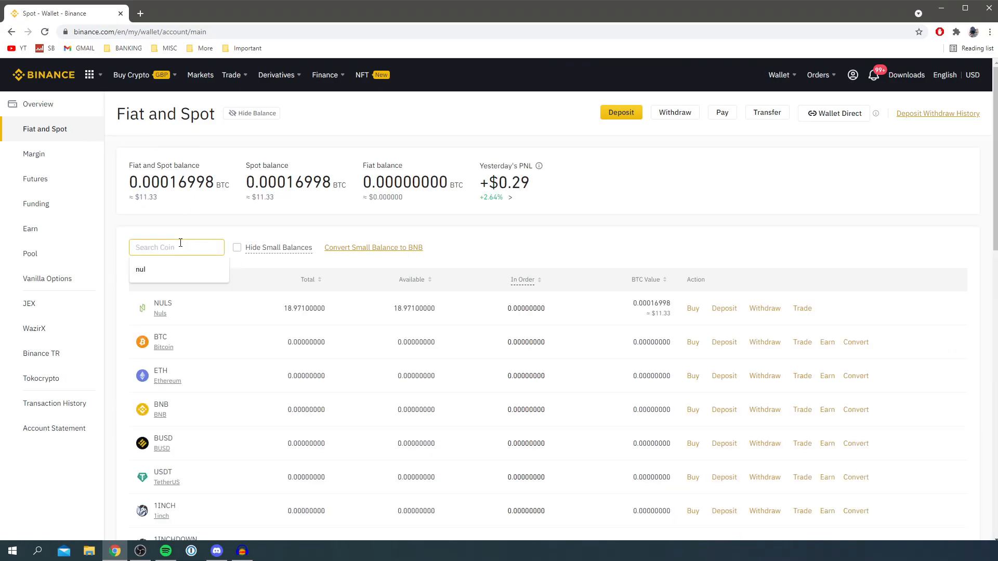
pyautogui.write('eth')
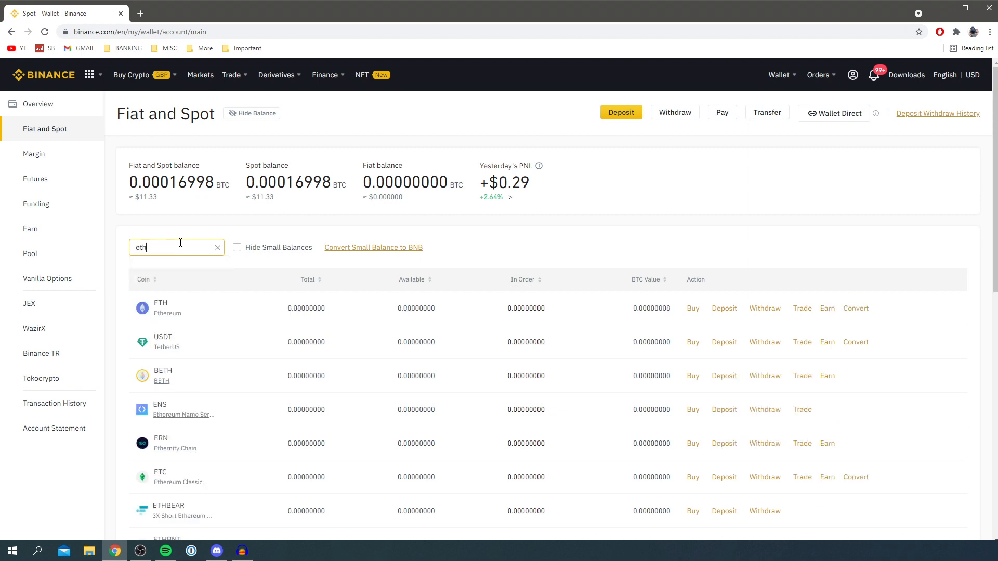
pyautogui.moveTo(314, 308)
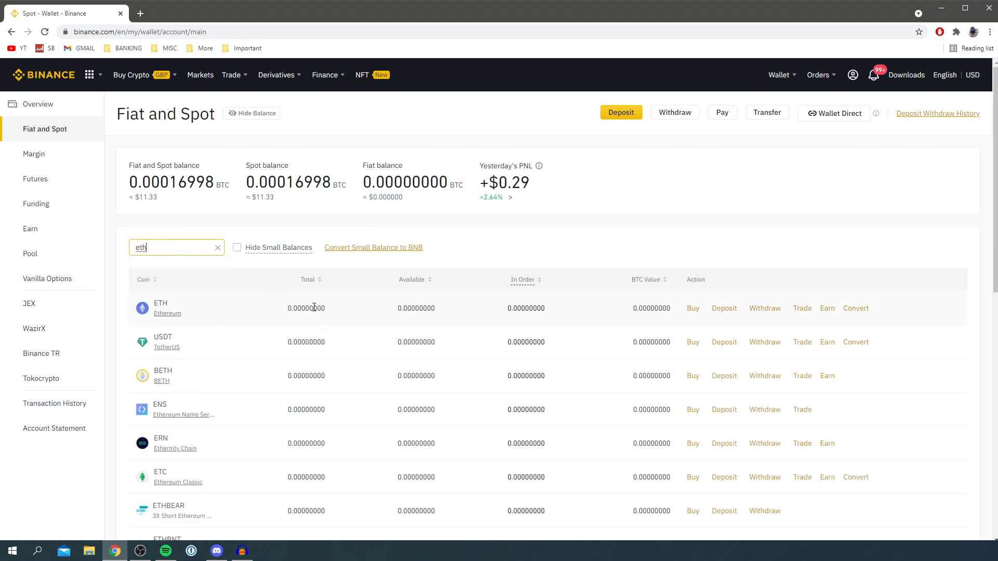
pyautogui.moveTo(299, 299)
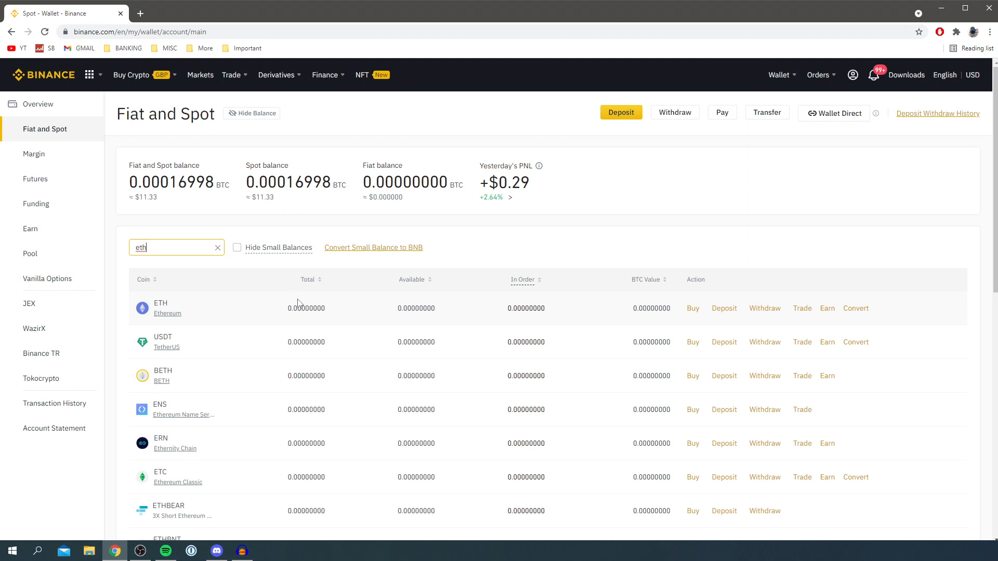
# Preview a credit/debit card purchase of ETH for 15 GBP (about 0.004 ETH), then head back to the wallet.
pyautogui.click(131, 75)
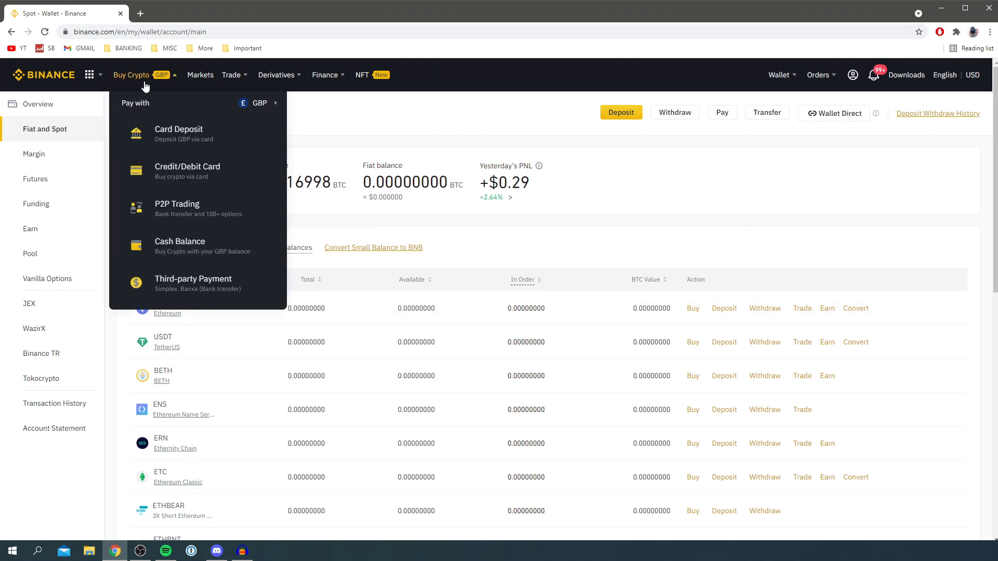
pyautogui.moveTo(191, 174)
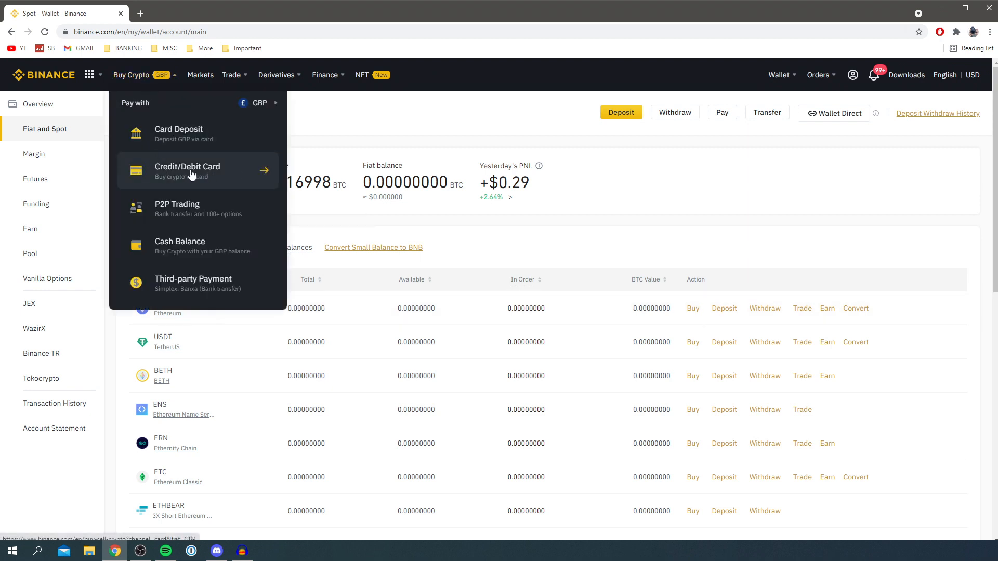
pyautogui.click(197, 170)
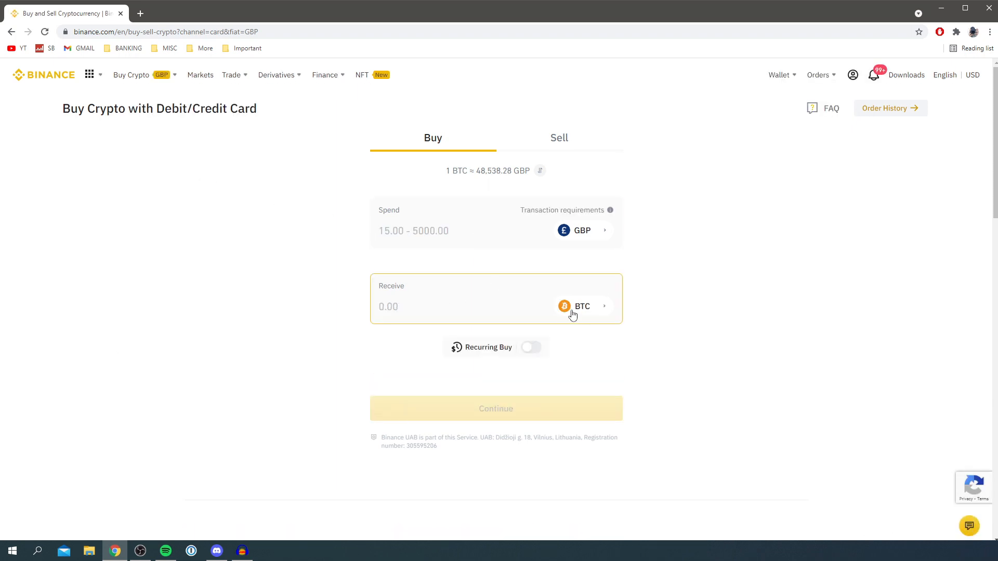
pyautogui.click(582, 306)
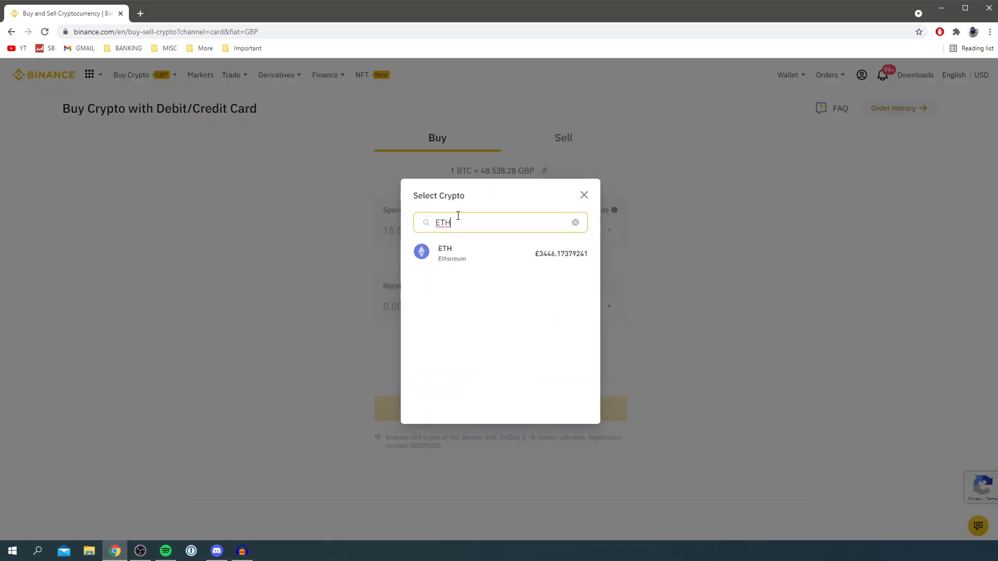
pyautogui.click(445, 253)
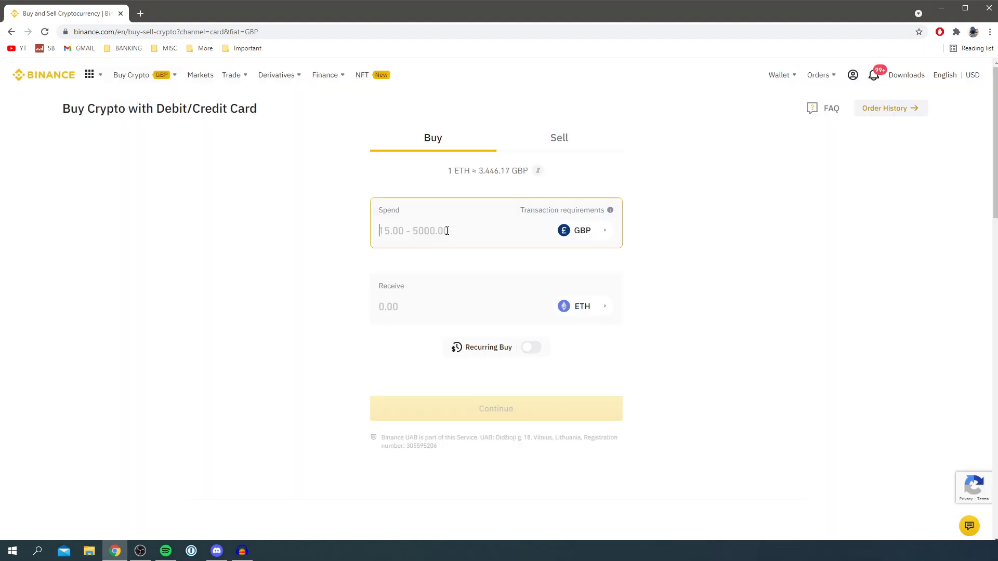
pyautogui.write('15')
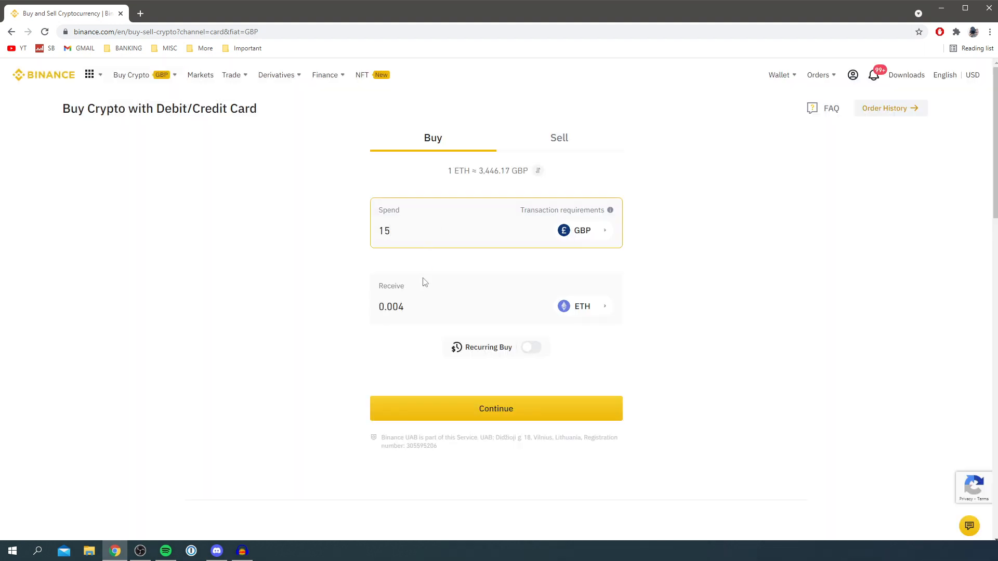
pyautogui.moveTo(765, 80)
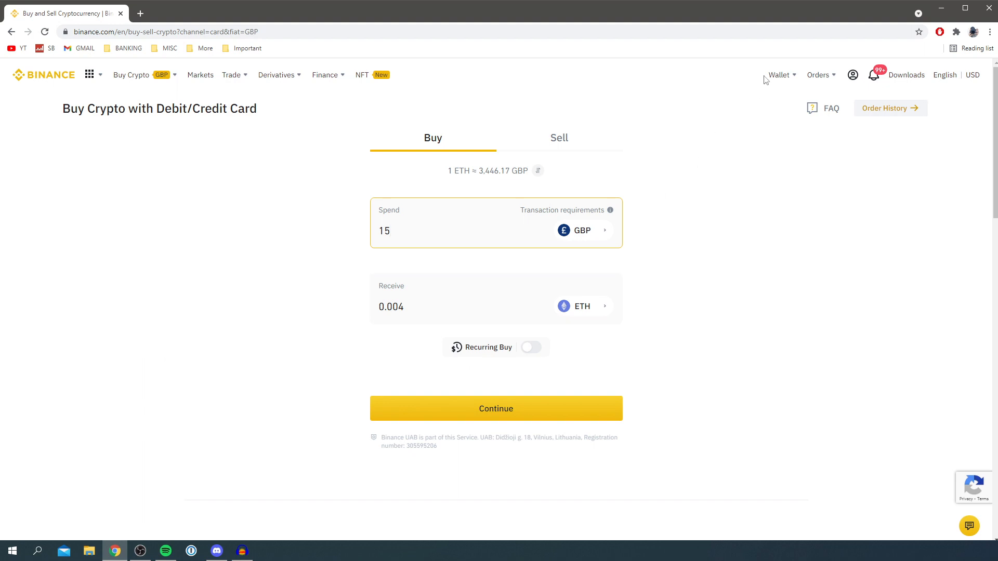
pyautogui.click(779, 75)
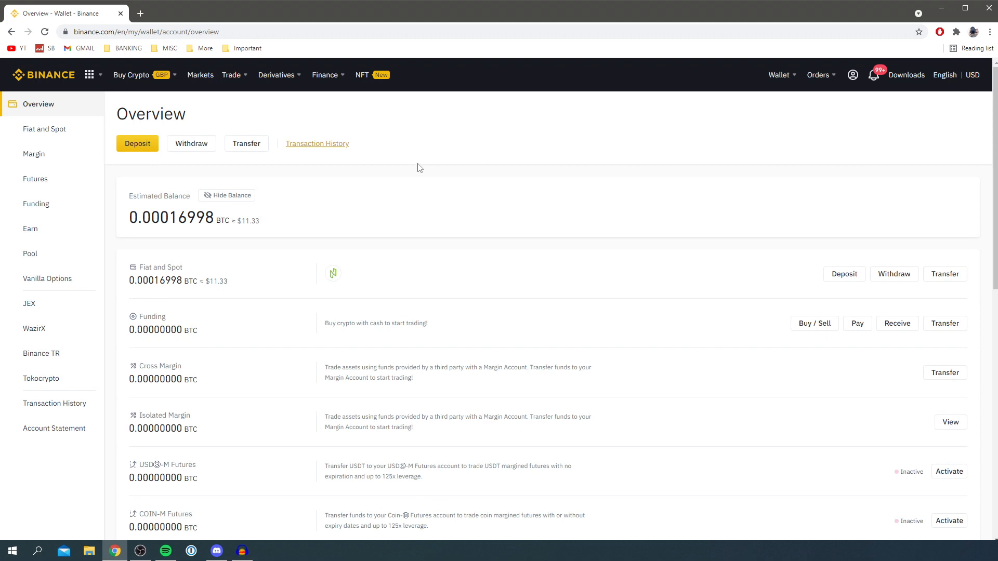
pyautogui.moveTo(365, 121)
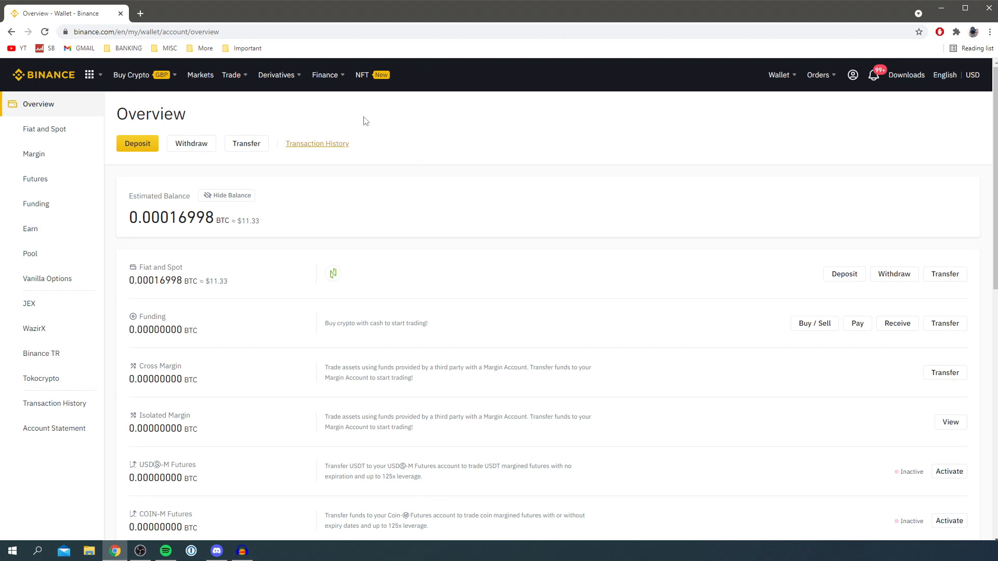
pyautogui.moveTo(189, 149)
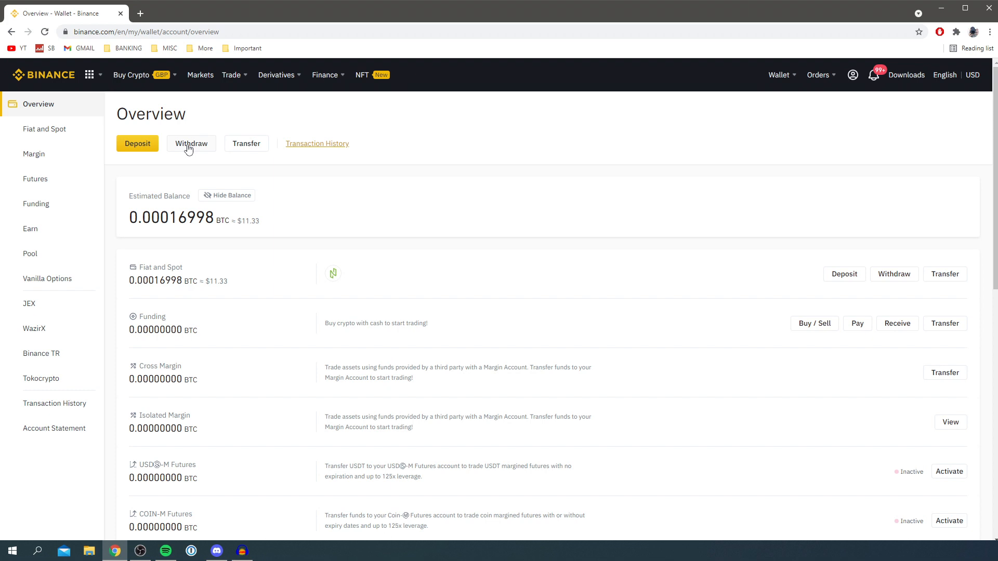
# Start a crypto withdrawal and select ETH Ethereum as the coin, showing a 0 ETH spot balance.
pyautogui.click(191, 143)
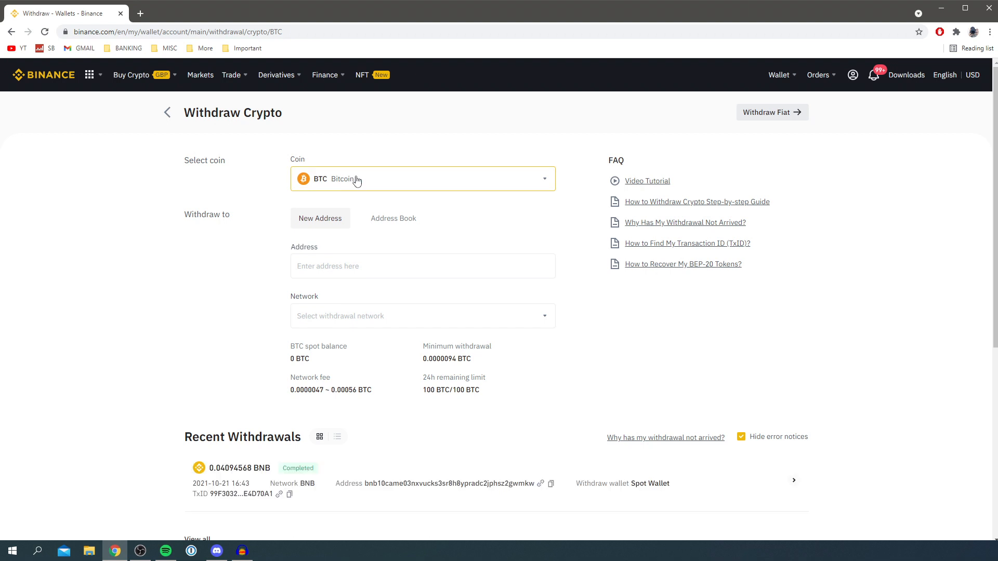
pyautogui.click(422, 179)
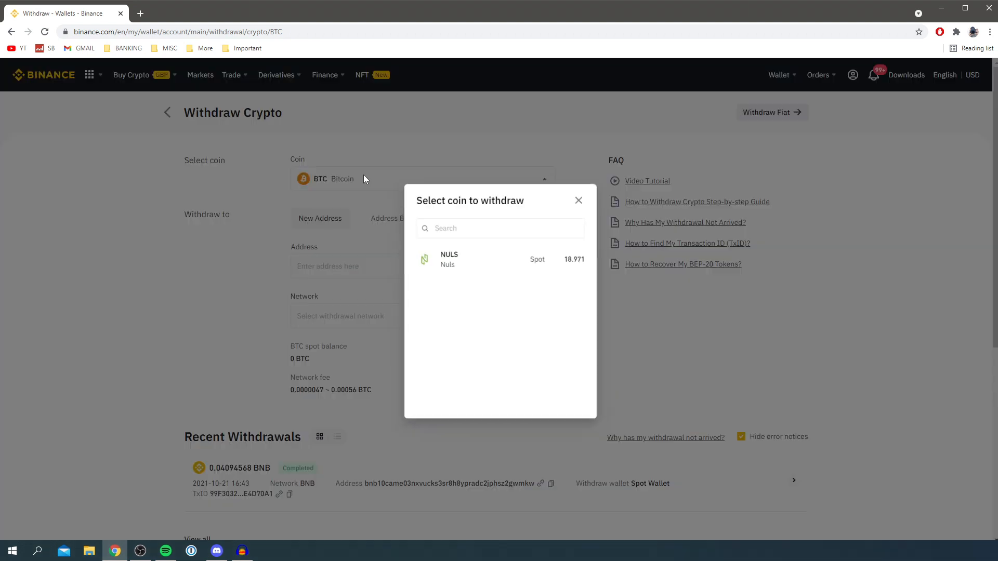
pyautogui.click(500, 224)
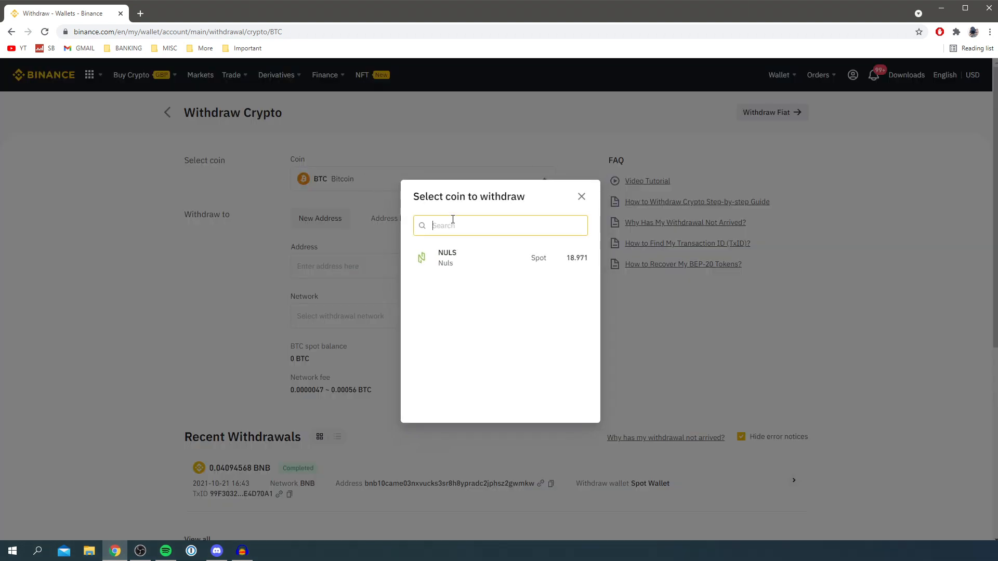
pyautogui.write('eth')
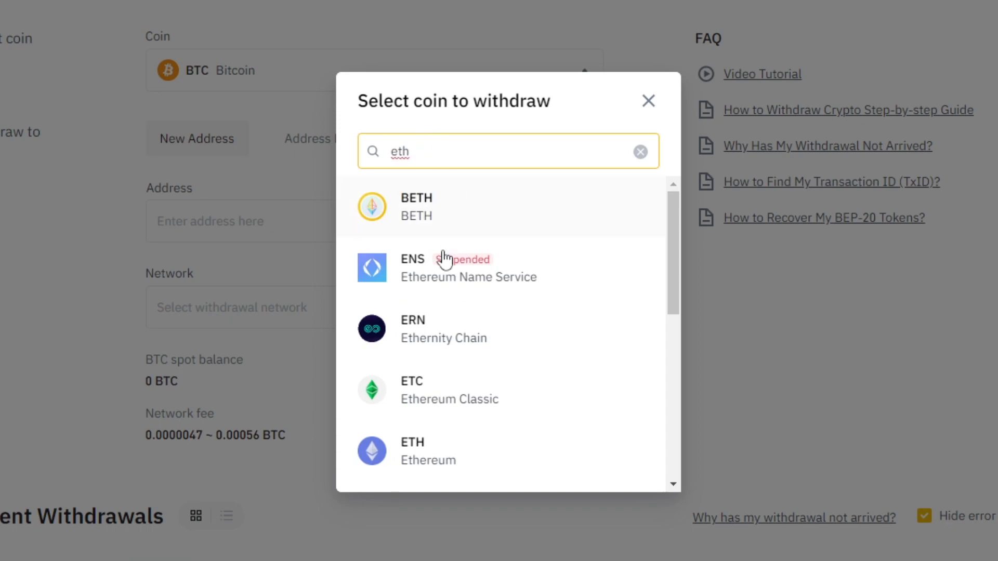
pyautogui.click(411, 452)
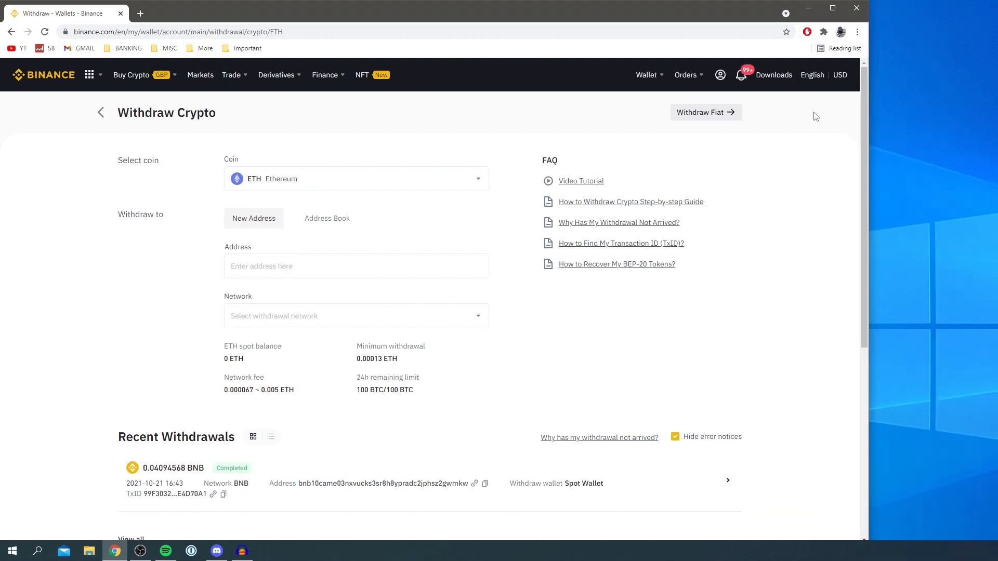
pyautogui.moveTo(823, 33)
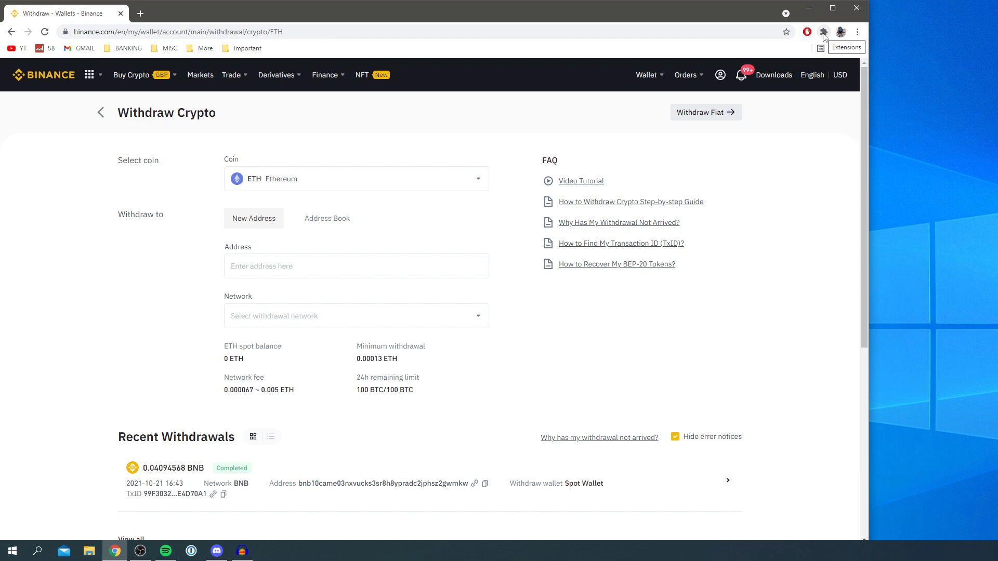
# Launch the MetaMask extension and copy the Account 1 address on Ethereum Mainnet to the clipboard.
pyautogui.click(823, 32)
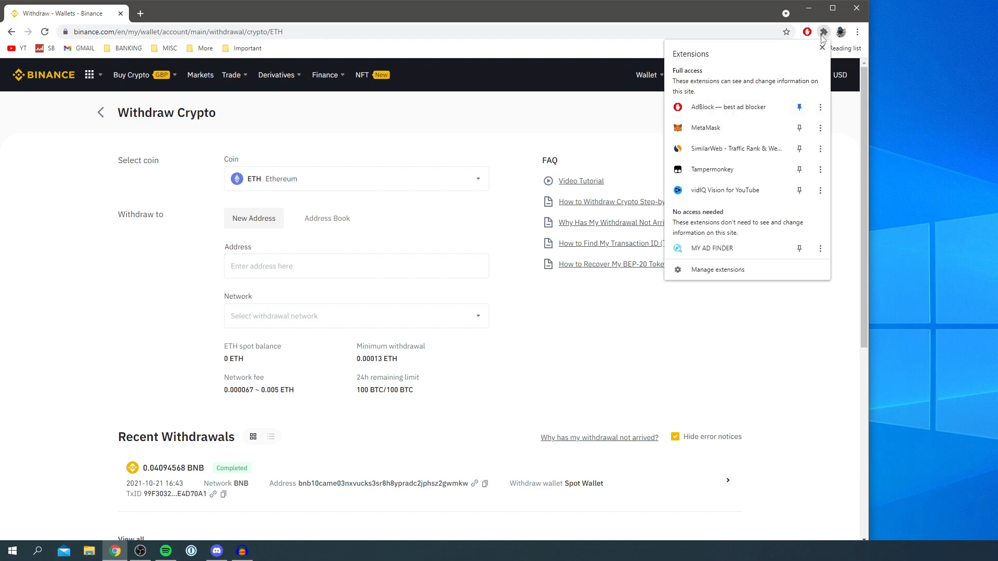
pyautogui.click(821, 46)
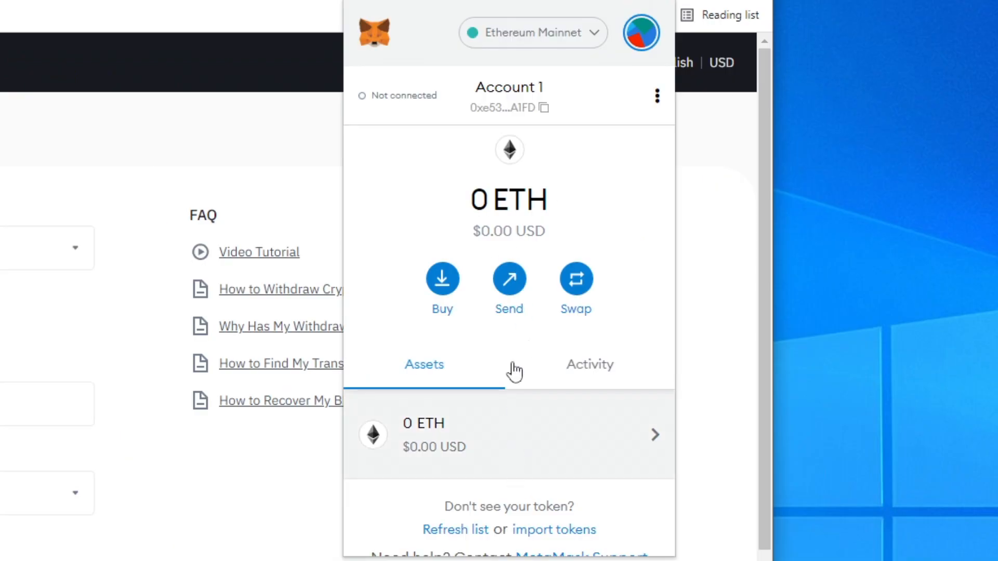
pyautogui.moveTo(493, 211)
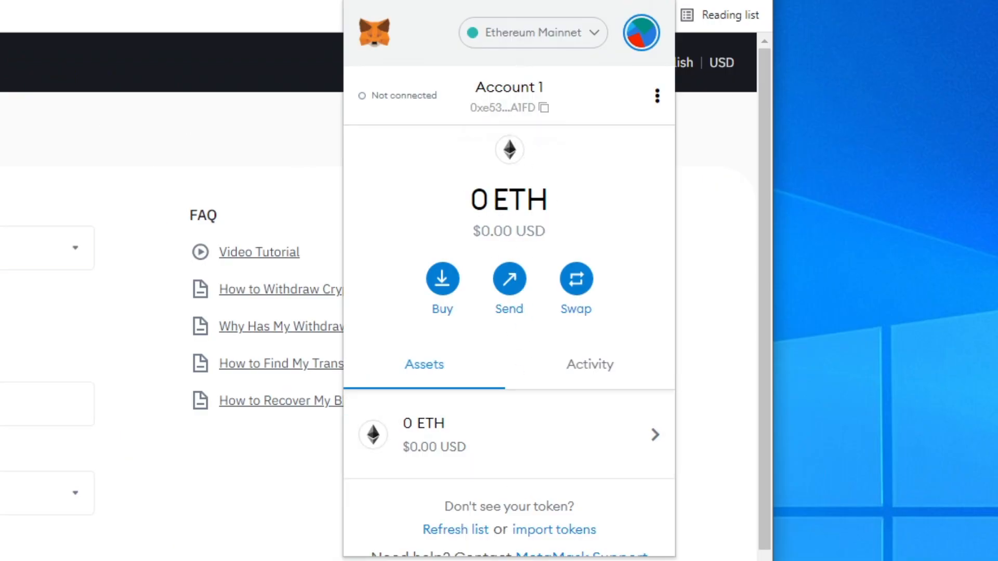
pyautogui.moveTo(493, 107)
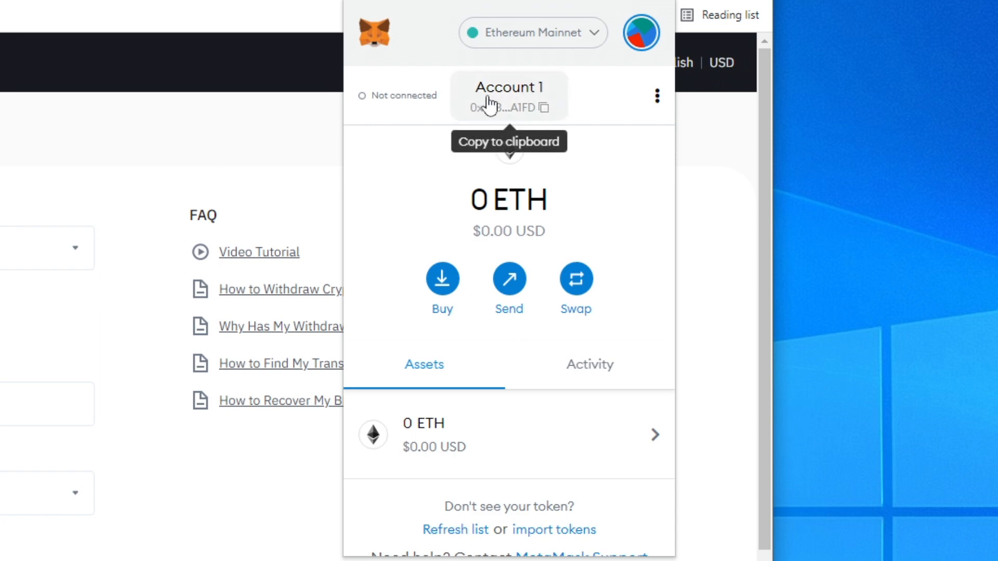
pyautogui.click(533, 32)
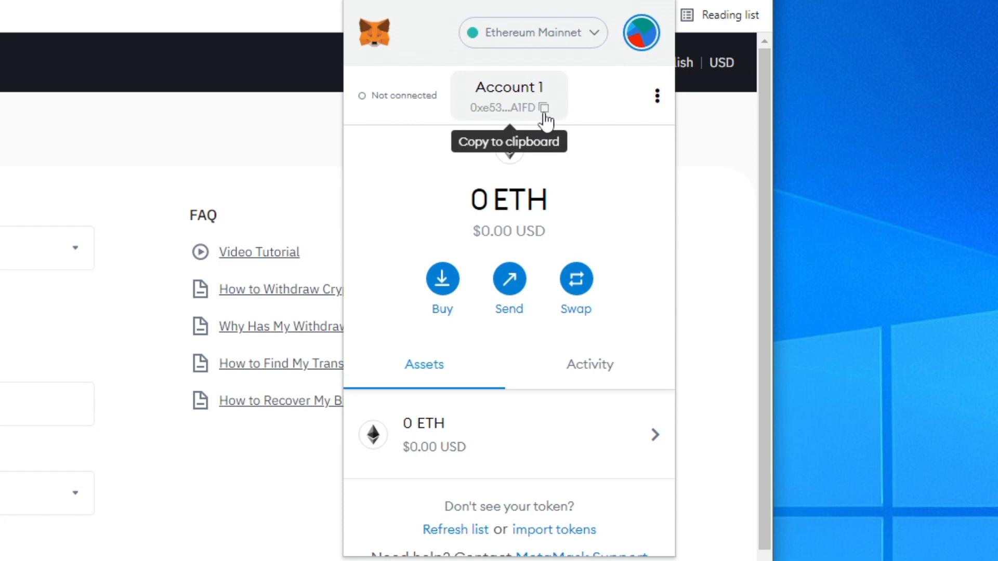
pyautogui.click(545, 108)
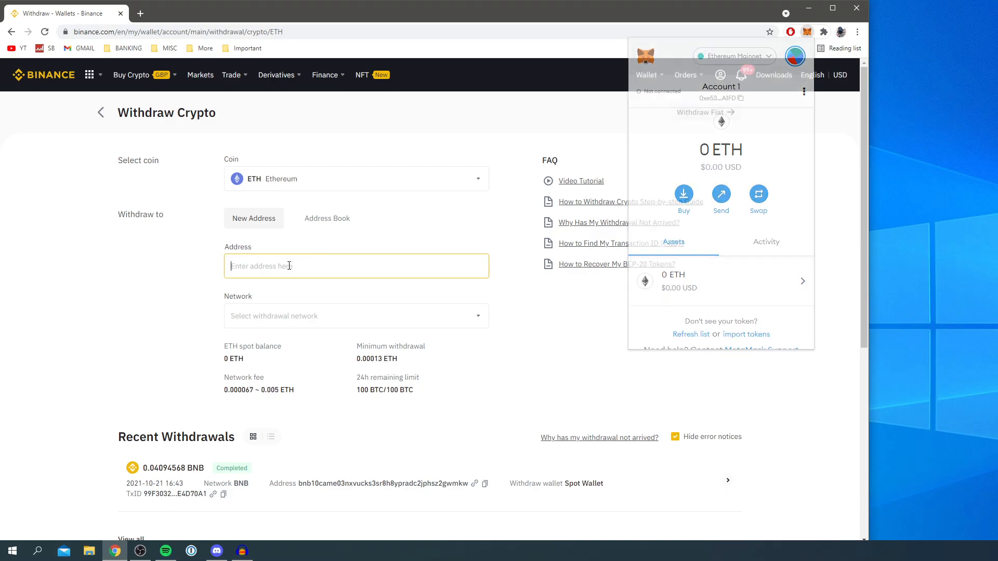
# Paste the MetaMask address into the withdrawal Address field and bring up the network choices.
pyautogui.rightClick(289, 266)
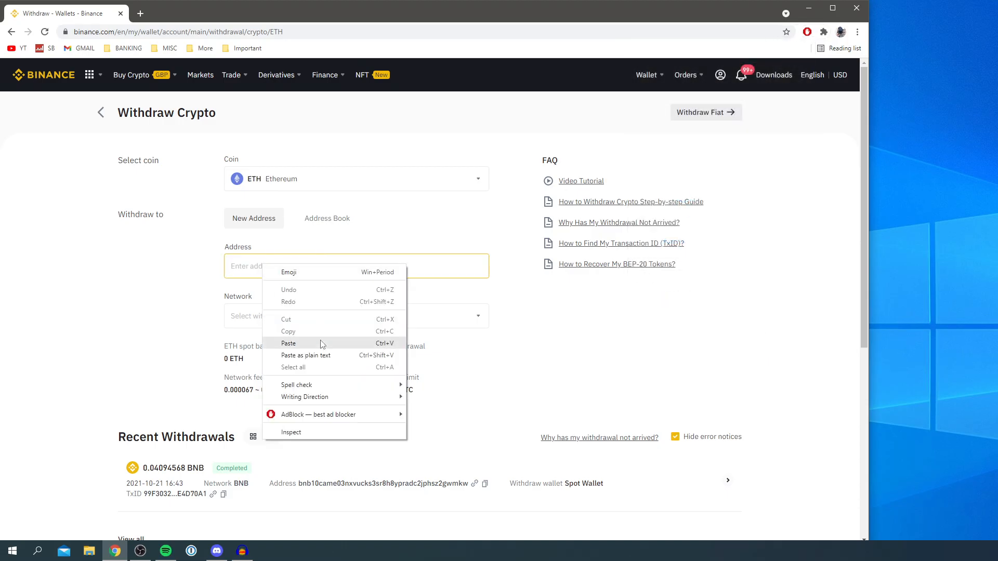
pyautogui.click(288, 343)
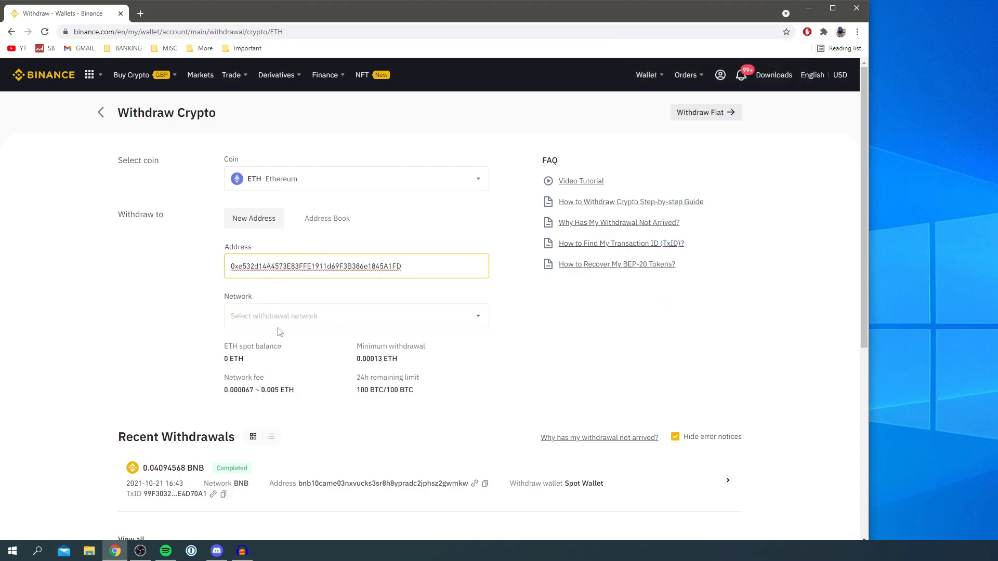
pyautogui.click(356, 316)
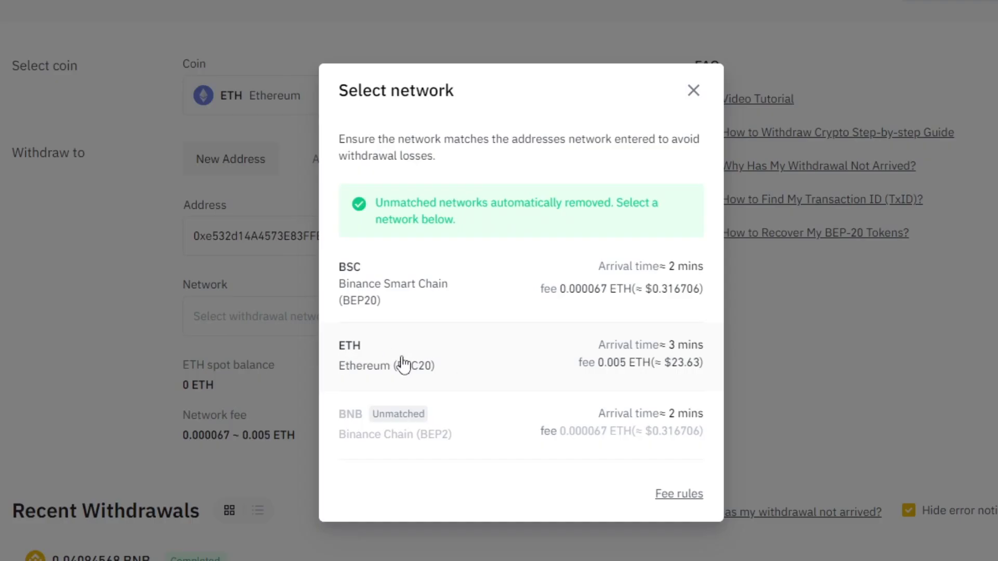
pyautogui.moveTo(430, 358)
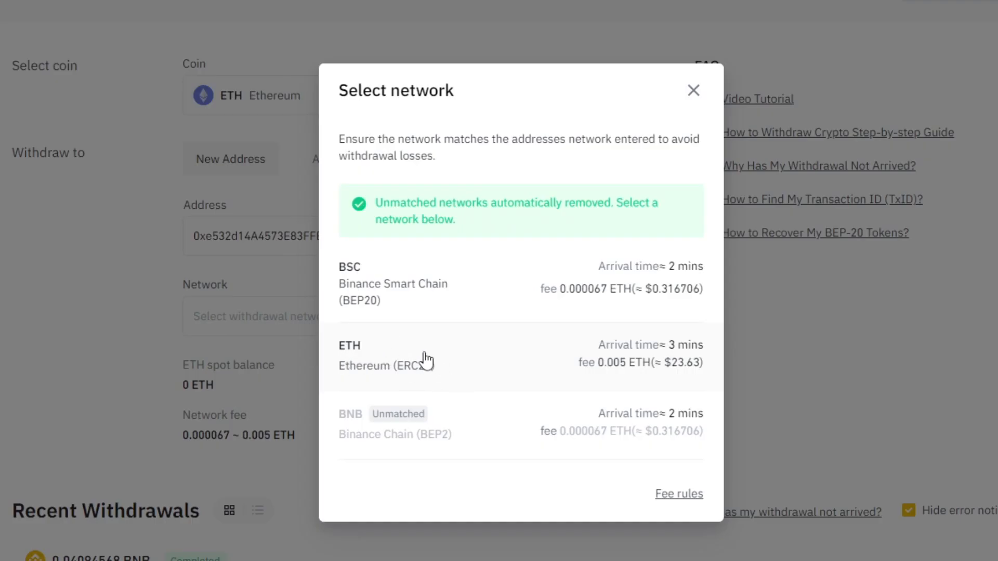
pyautogui.moveTo(474, 372)
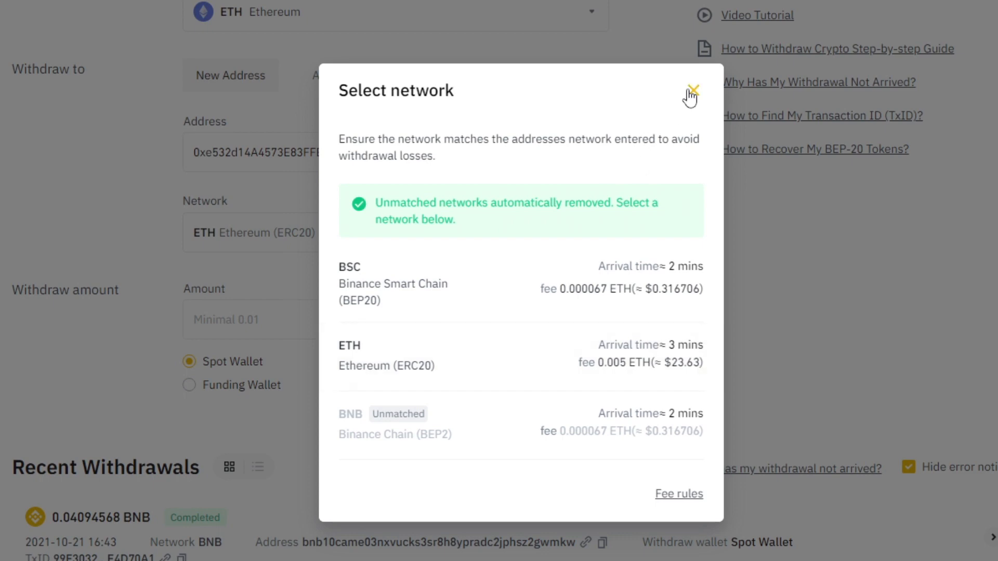
# Enter a withdrawal amount of 0.01 ETH, flagged as exceeding balance, then check MetaMask's 0 ETH balance.
pyautogui.click(693, 88)
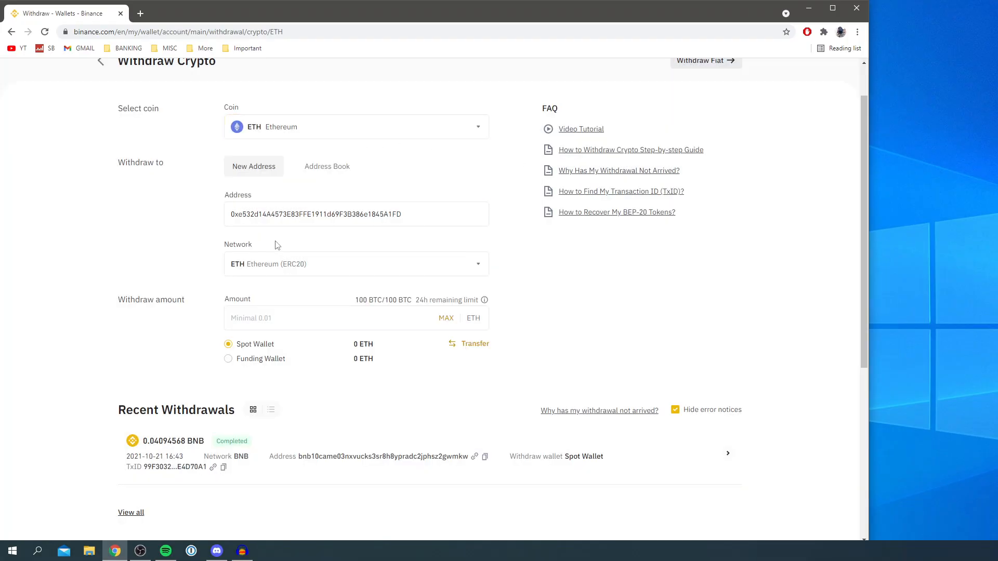
pyautogui.click(285, 318)
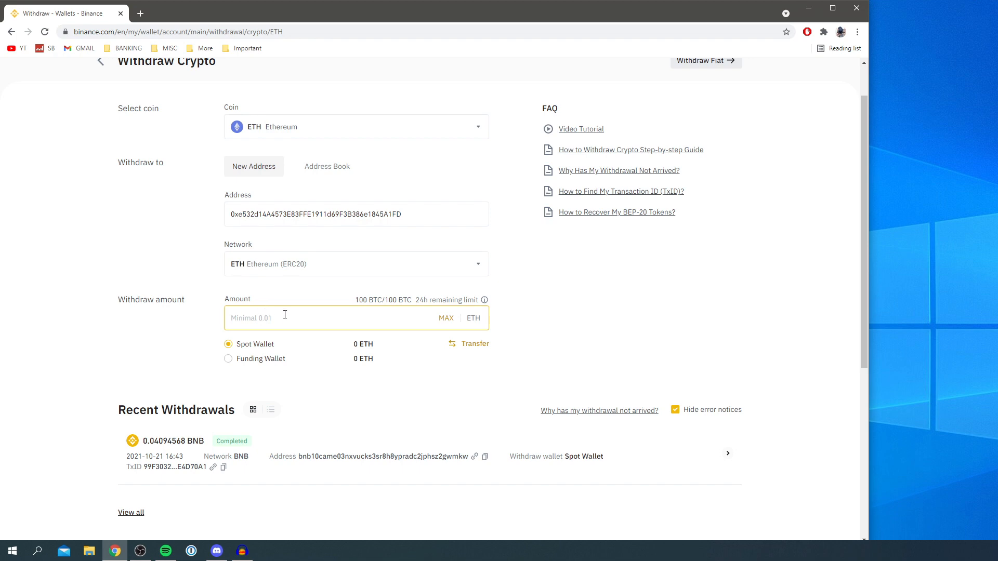
pyautogui.moveTo(304, 324)
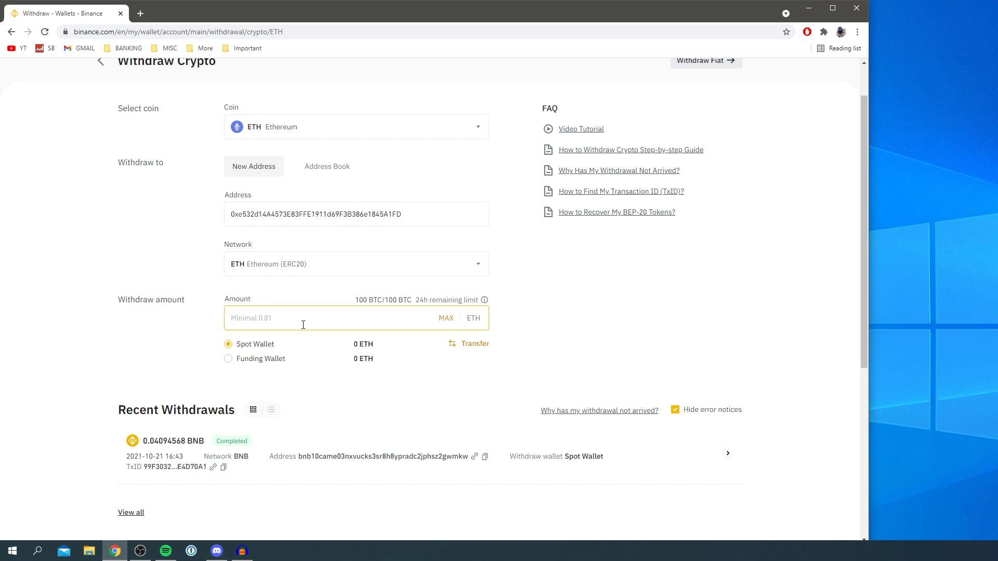
pyautogui.moveTo(290, 323)
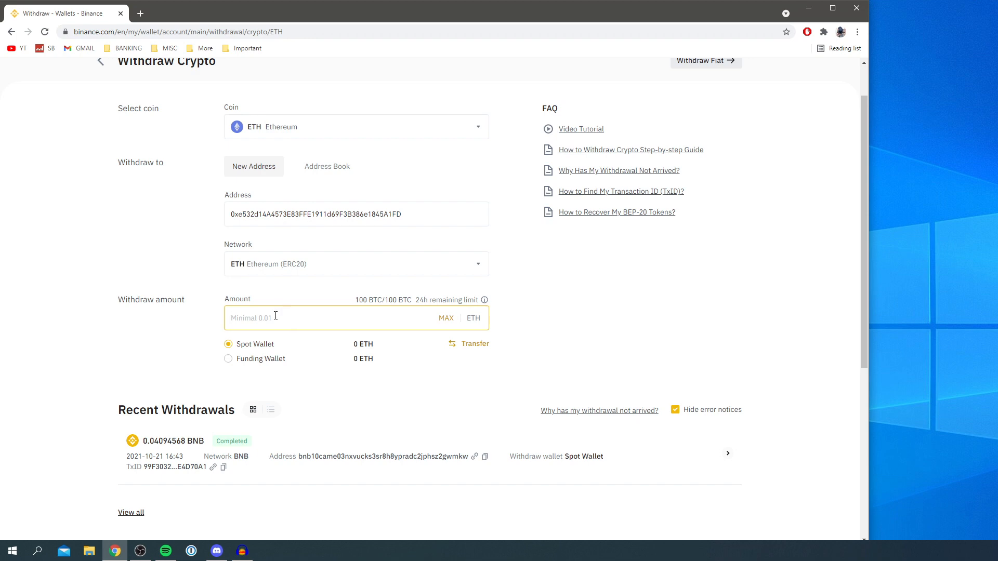
pyautogui.write('0.01')
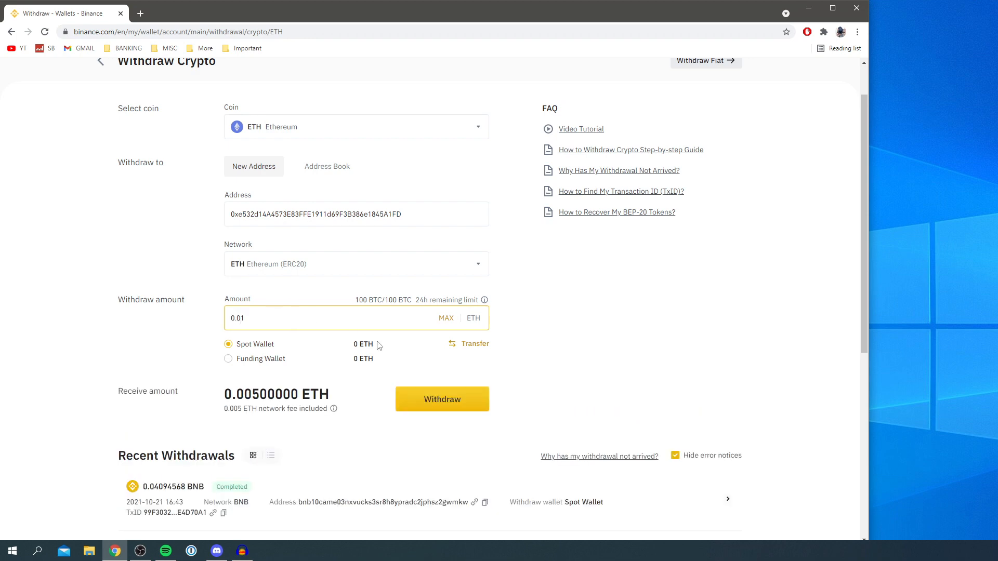
pyautogui.scroll(-3)
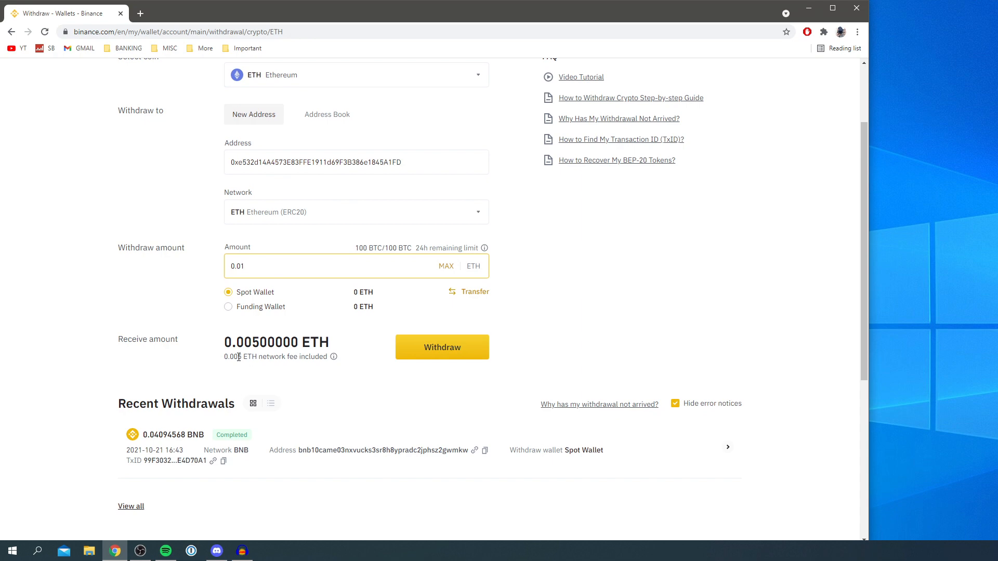
pyautogui.moveTo(448, 337)
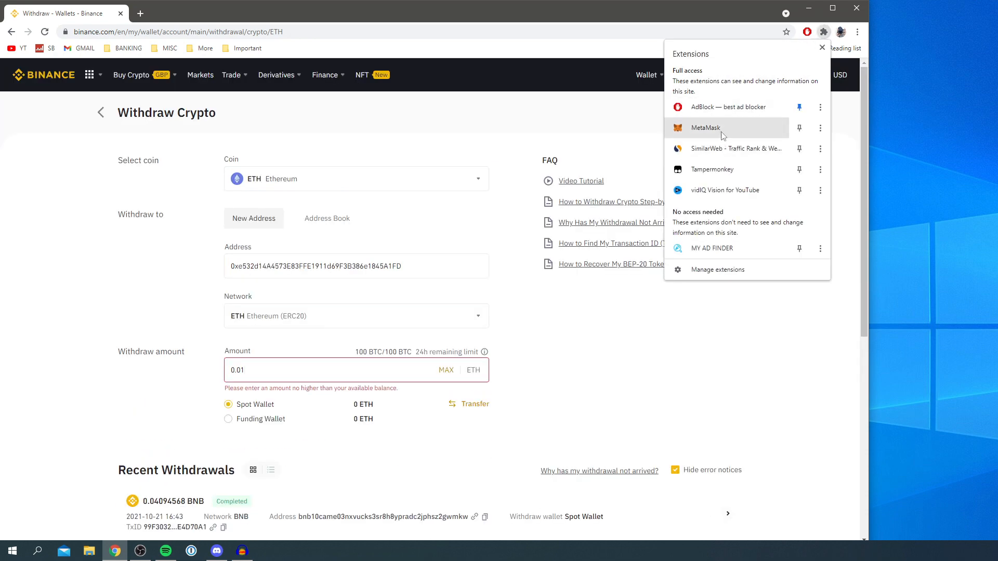
pyautogui.click(705, 128)
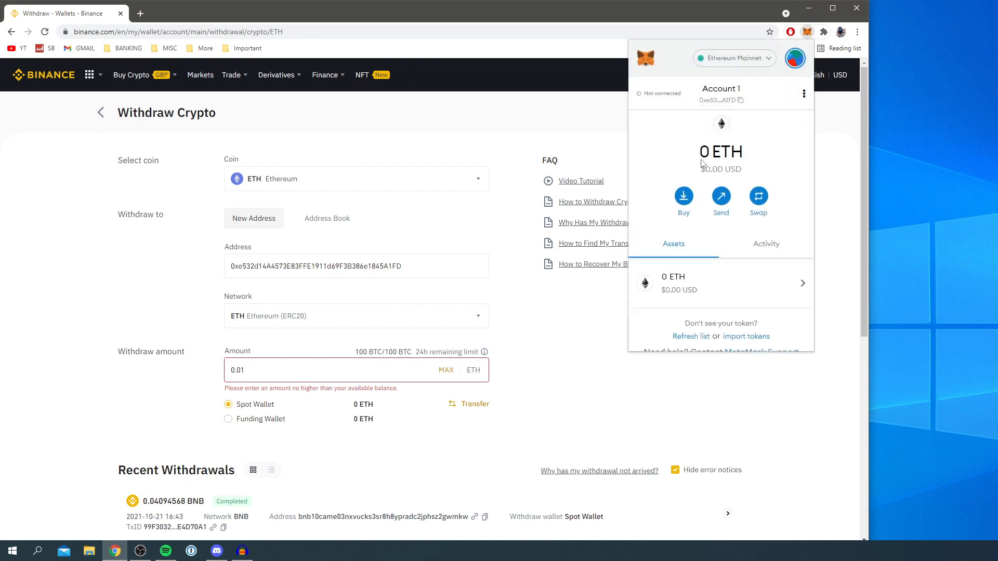